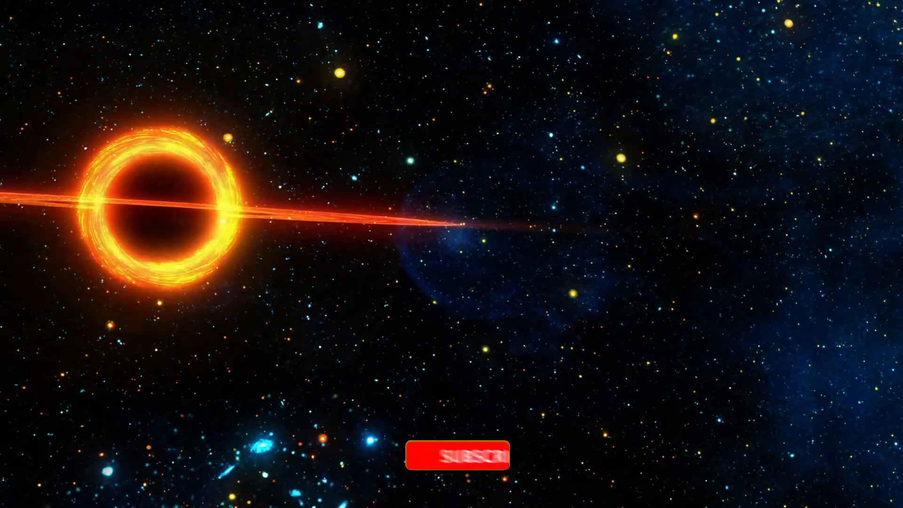
{"action": "left_click", "coordinate": [456, 454]}
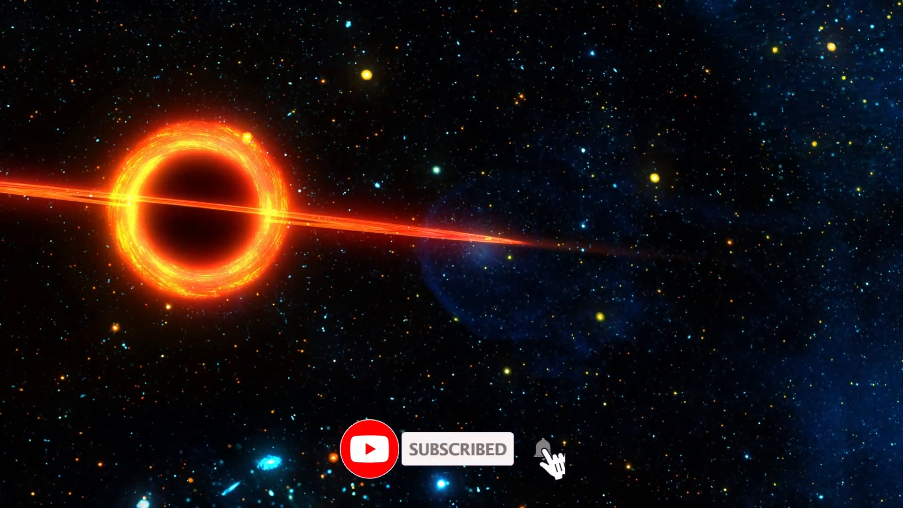